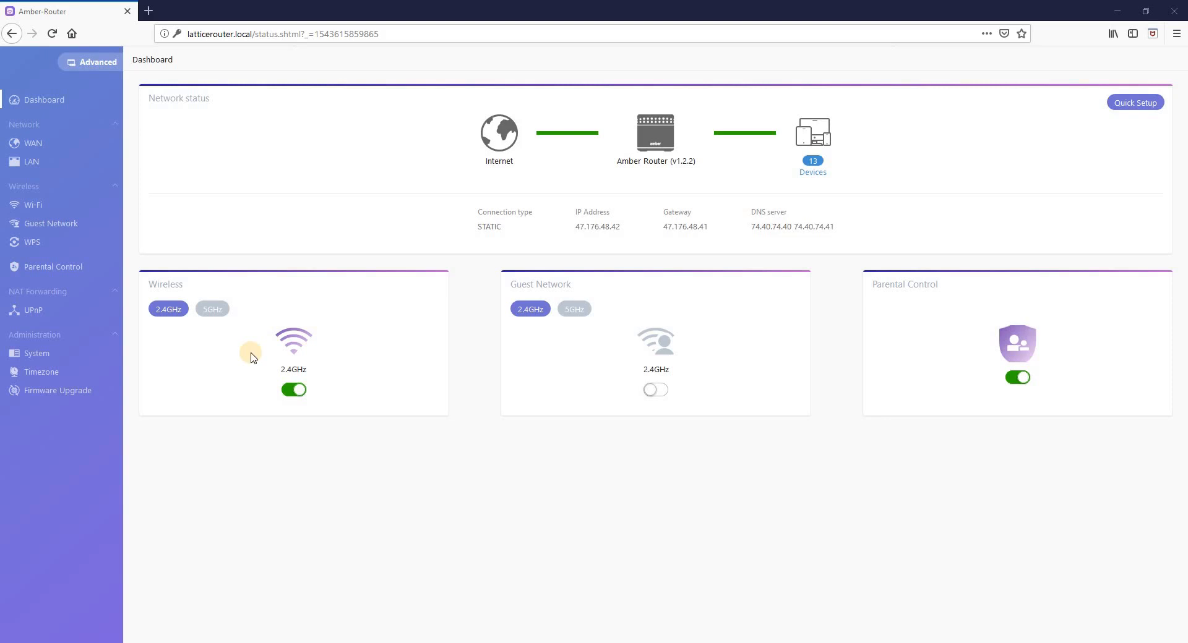
{"action": "mouse_move", "coordinate": [251, 357]}
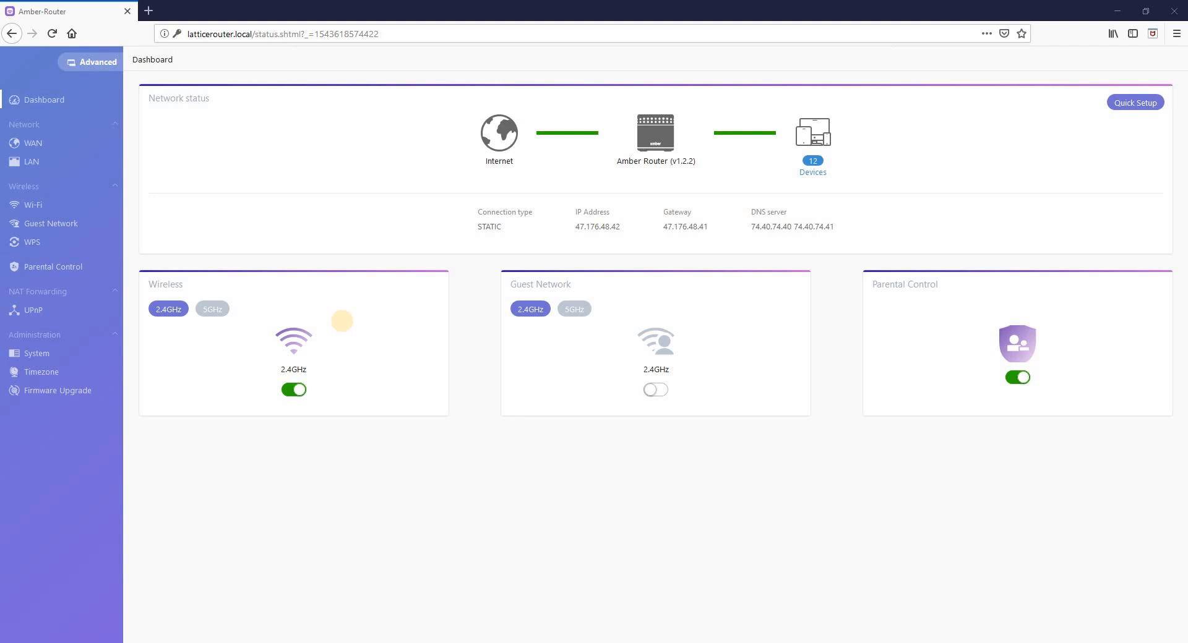
{"action": "mouse_move", "coordinate": [343, 325]}
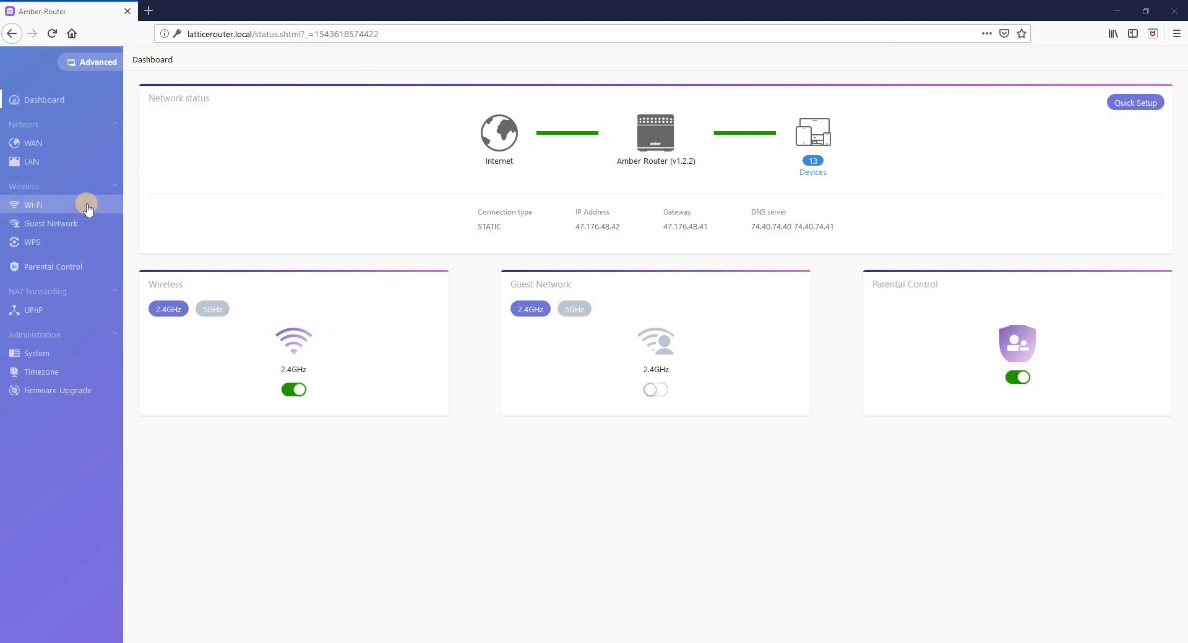
Step: Show the Wi-Fi page and edit the 2.4GHz SSID to 'Latticework_LA', dropping the '_2.4G' suffix
{"action": "left_click", "coordinate": [32, 204]}
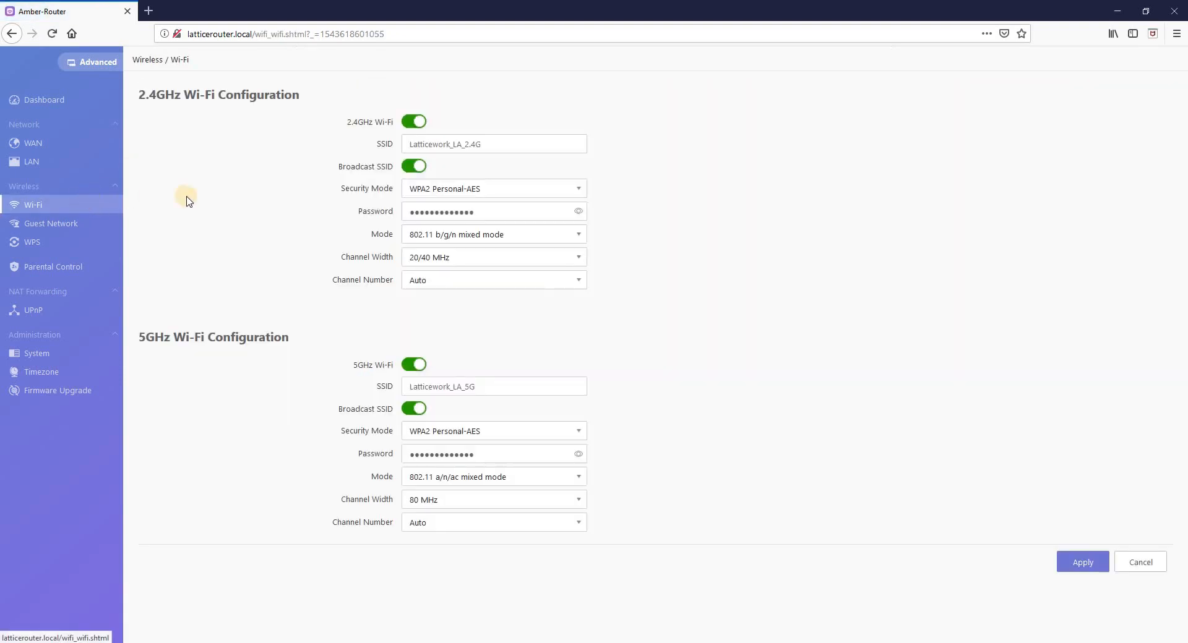
{"action": "mouse_move", "coordinate": [383, 147]}
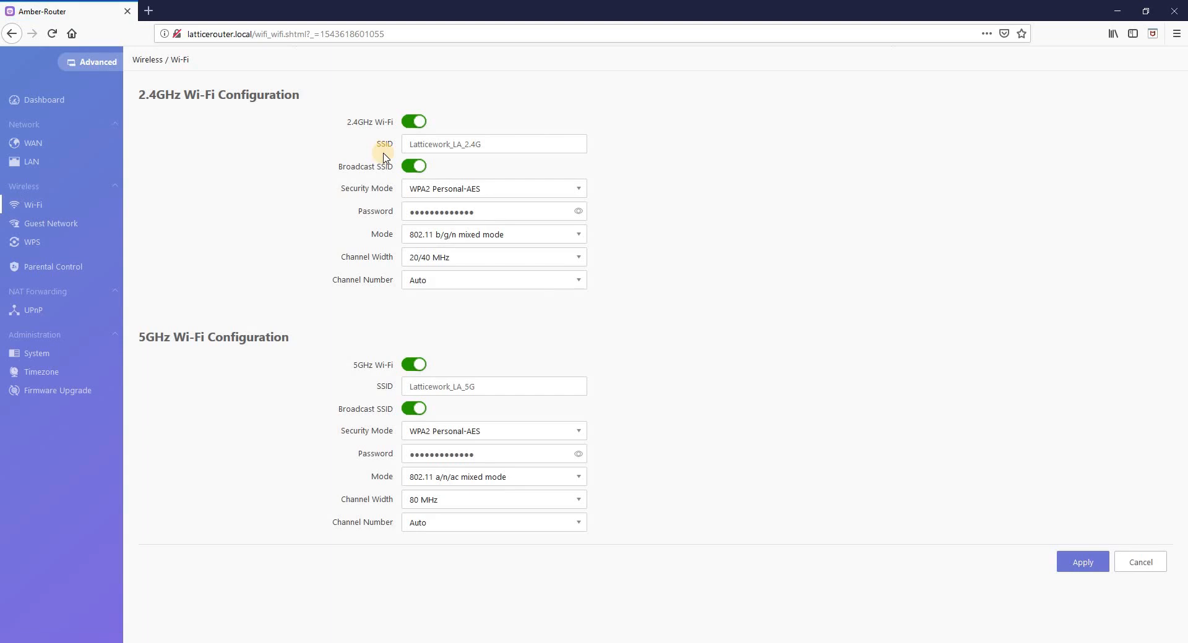
{"action": "mouse_move", "coordinate": [390, 158]}
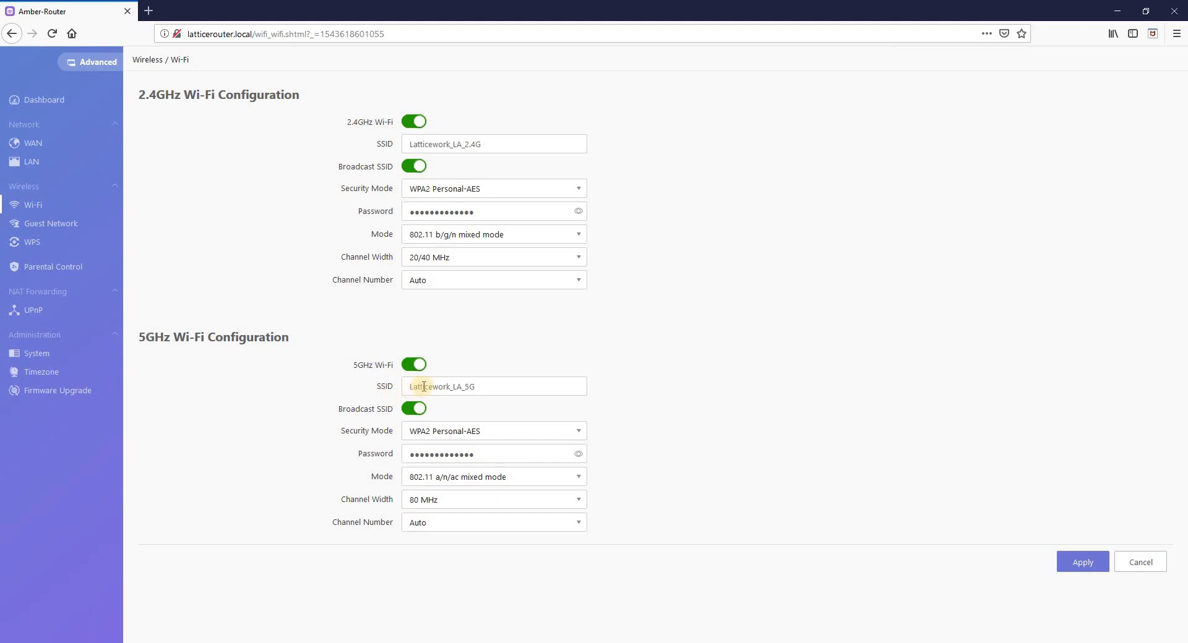
{"action": "mouse_move", "coordinate": [379, 379]}
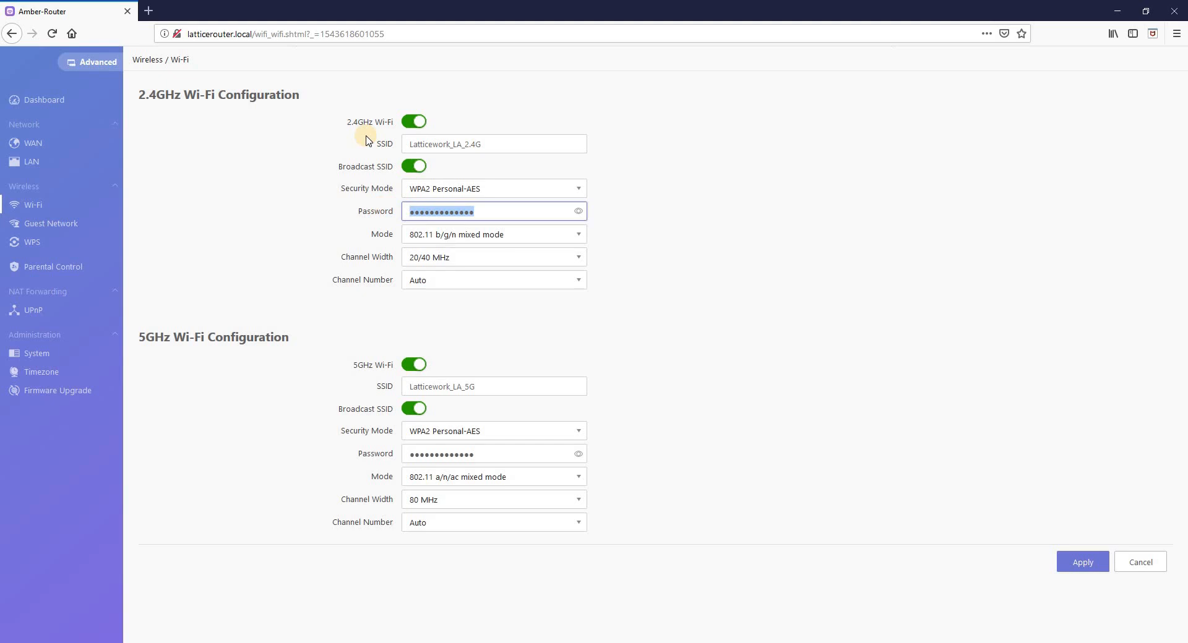
{"action": "left_click", "coordinate": [492, 453]}
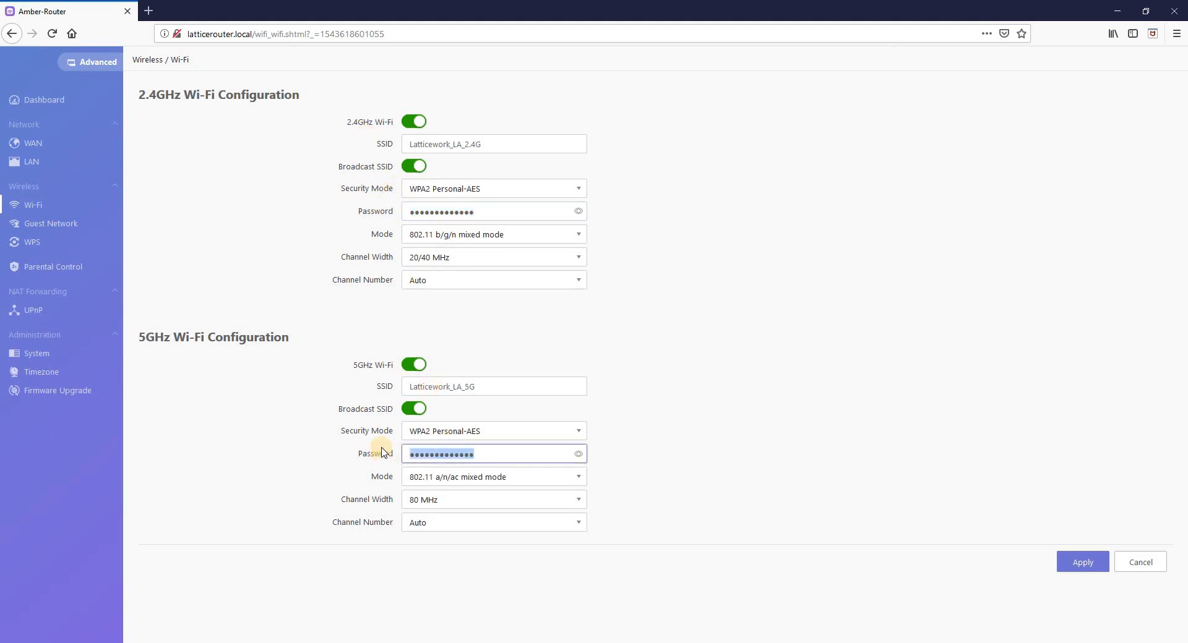
{"action": "left_click", "coordinate": [495, 144]}
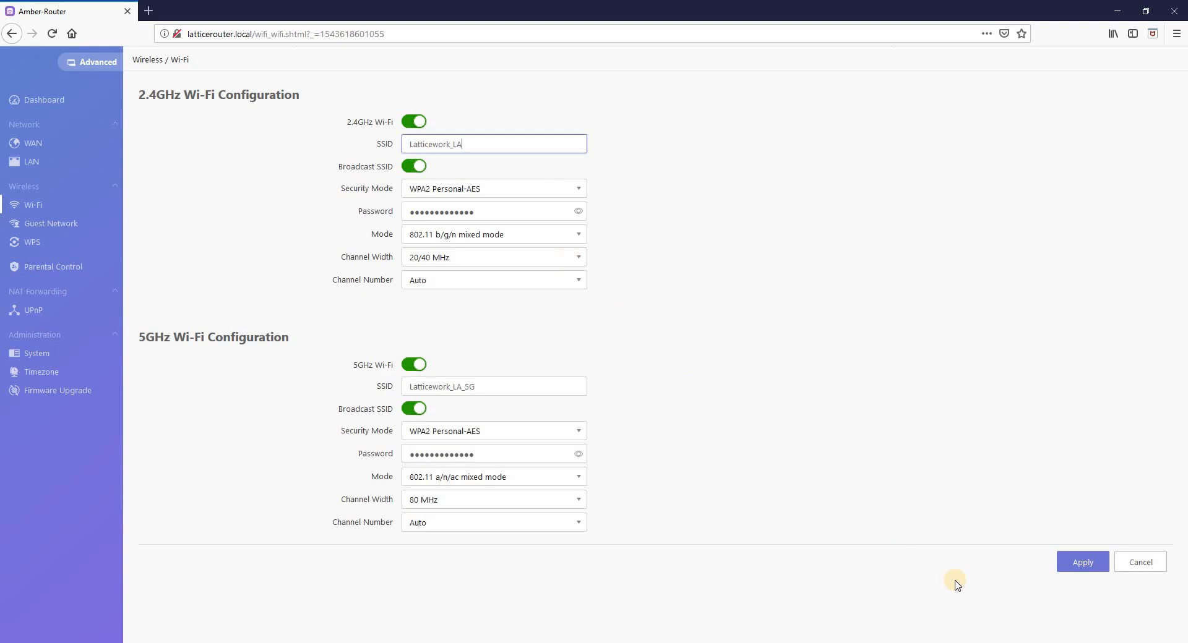
Step: Apply the Wi-Fi settings so the renamed 2.4GHz SSID is saved
{"action": "left_click", "coordinate": [1082, 562]}
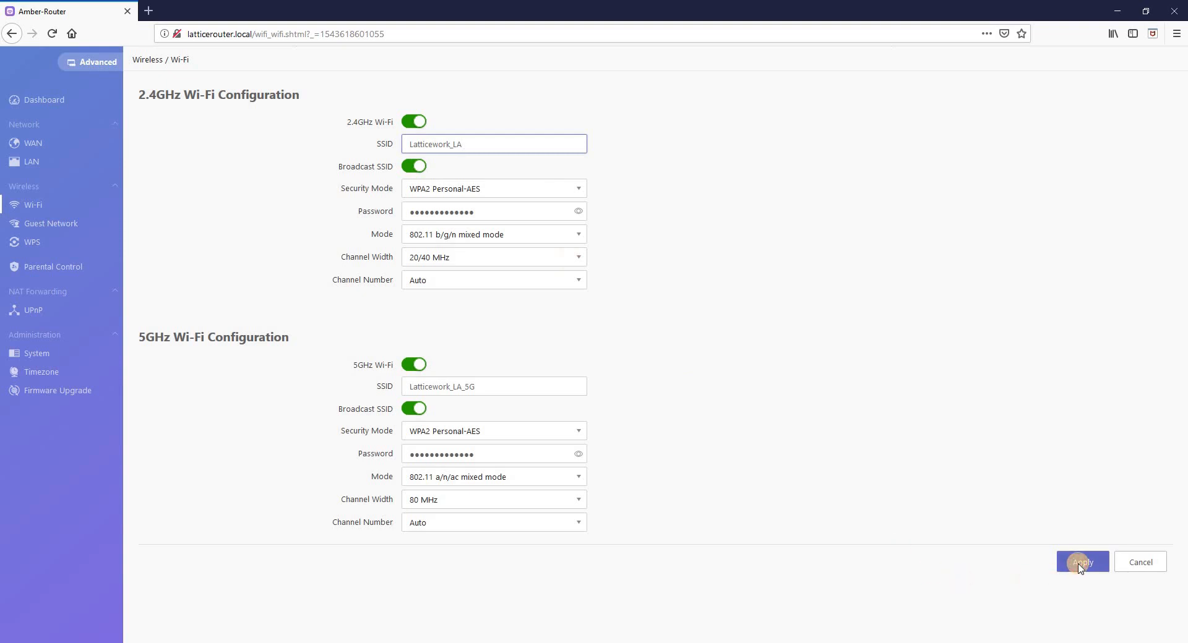
{"action": "left_click", "coordinate": [1082, 562]}
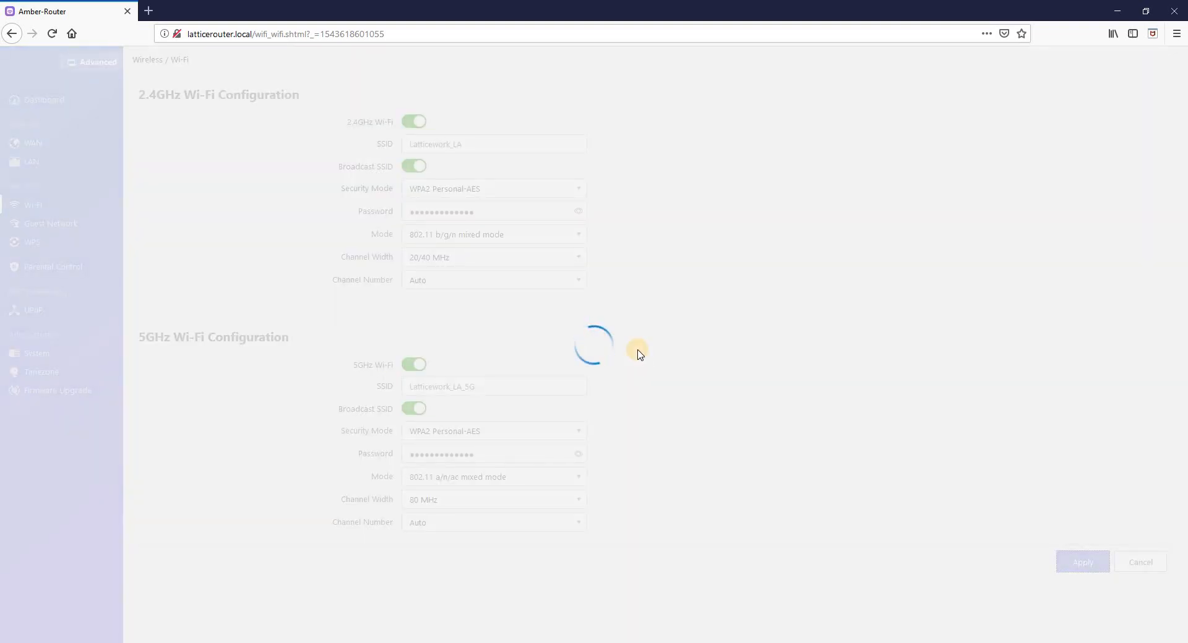